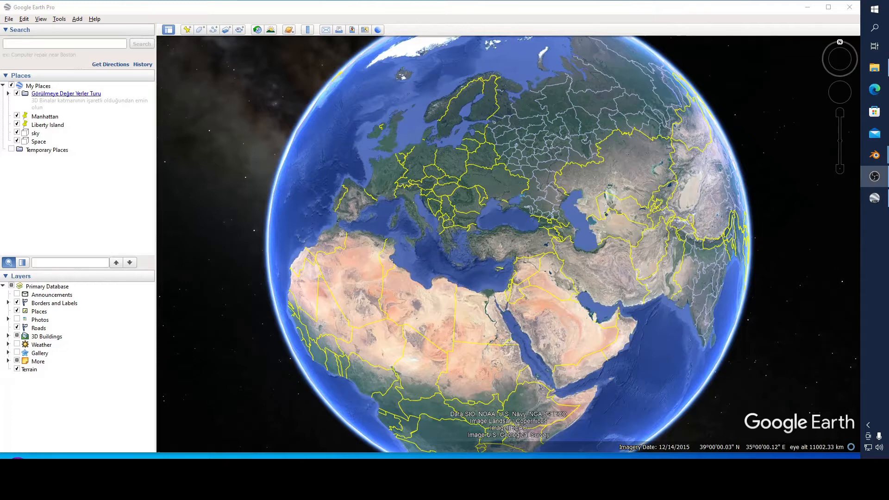
mouse_move(32, 217)
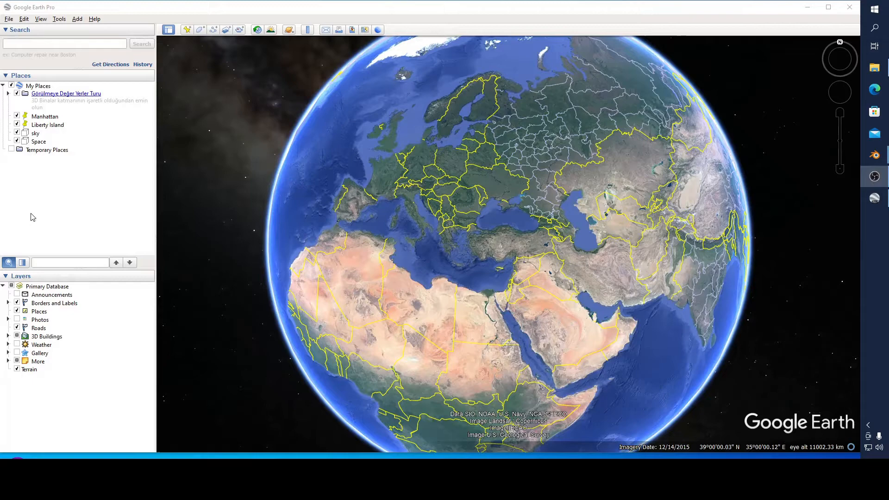
Step: Fly to the saved Manhattan place and orbit around the Lower Manhattan towers
click(45, 117)
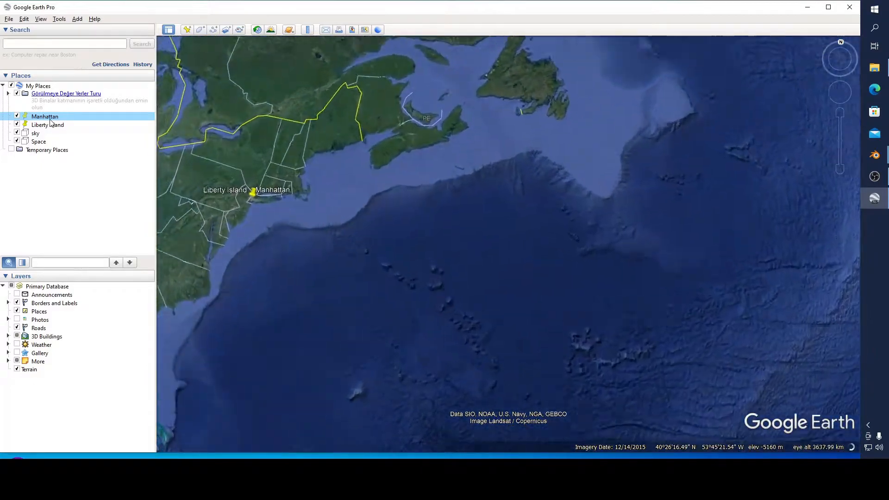
double_click(44, 116)
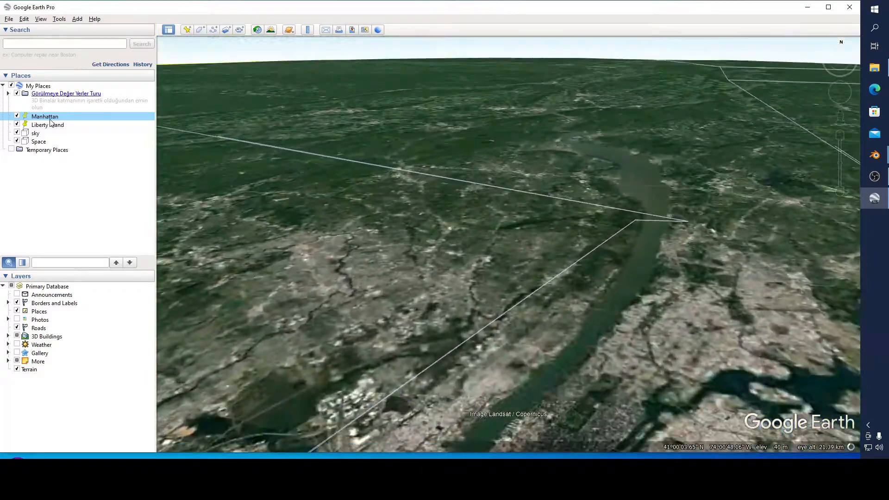
double_click(45, 116)
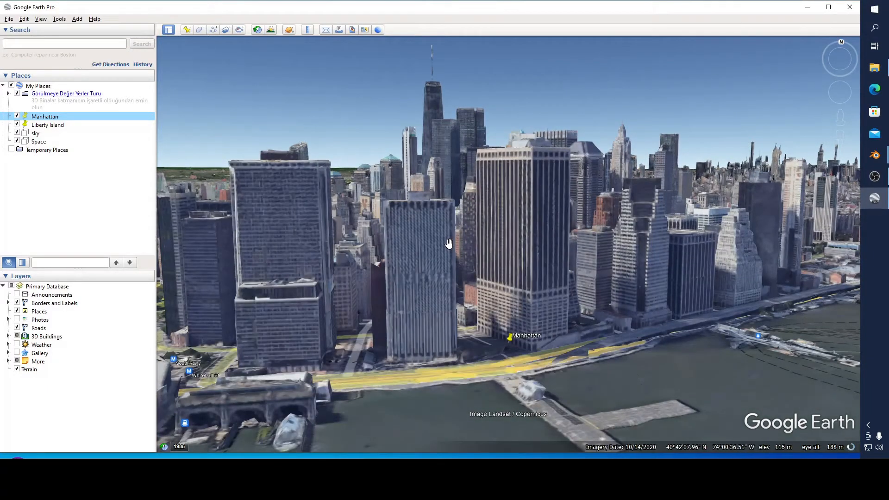
drag(448, 245, 434, 230)
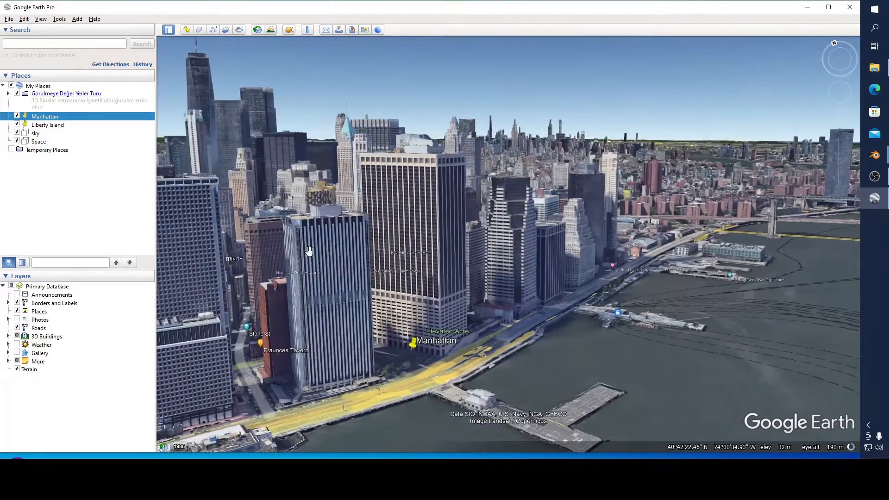
click(48, 125)
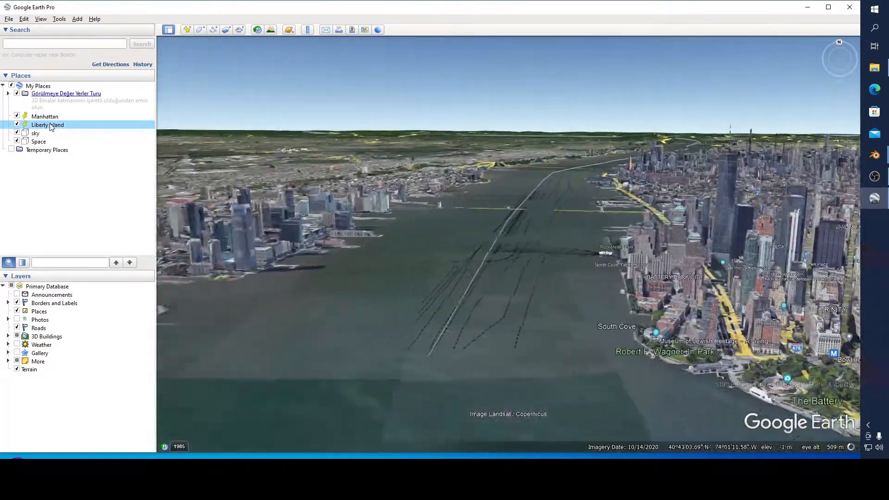
Step: Double-click Liberty Island in My Places to view the 3D Statue of Liberty
double_click(48, 125)
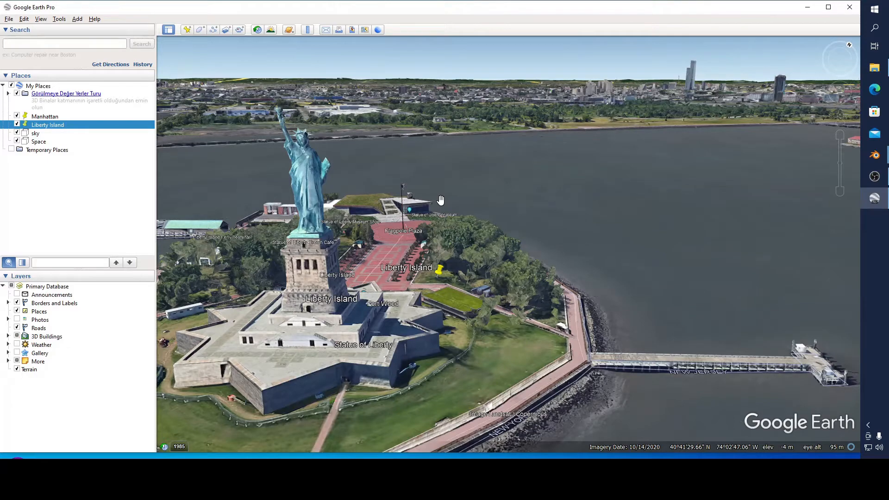
mouse_move(824, 139)
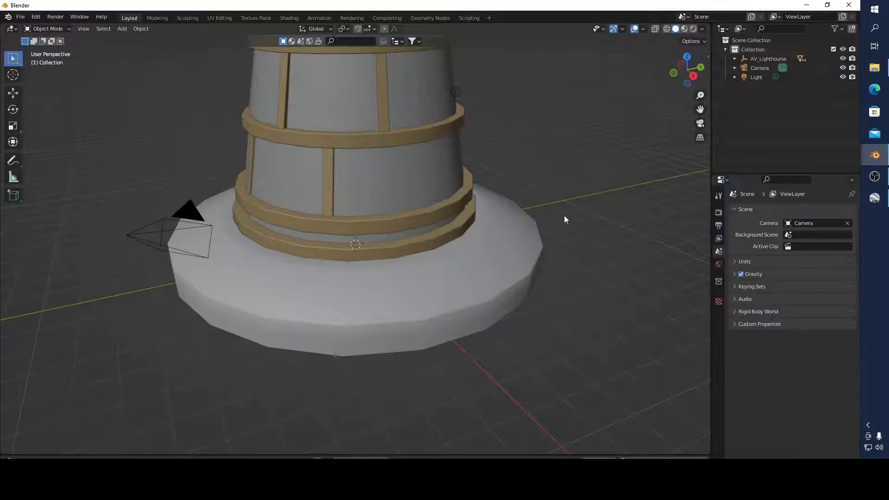
Step: Scroll in Blender while viewing the SpeceShip file's tapered cylinder piece
scroll(down, 3)
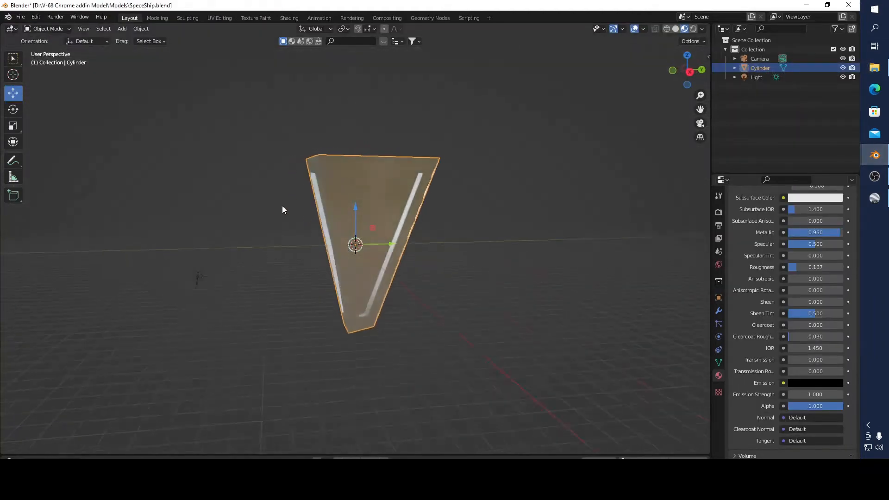
drag(283, 210, 347, 220)
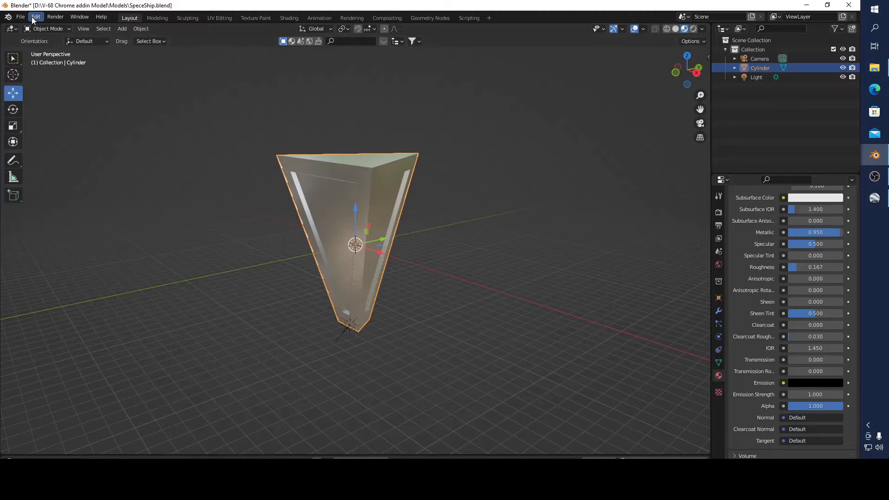
Step: Export the model via File > Export > Collada as SpeceShip.dae in Models
click(20, 17)
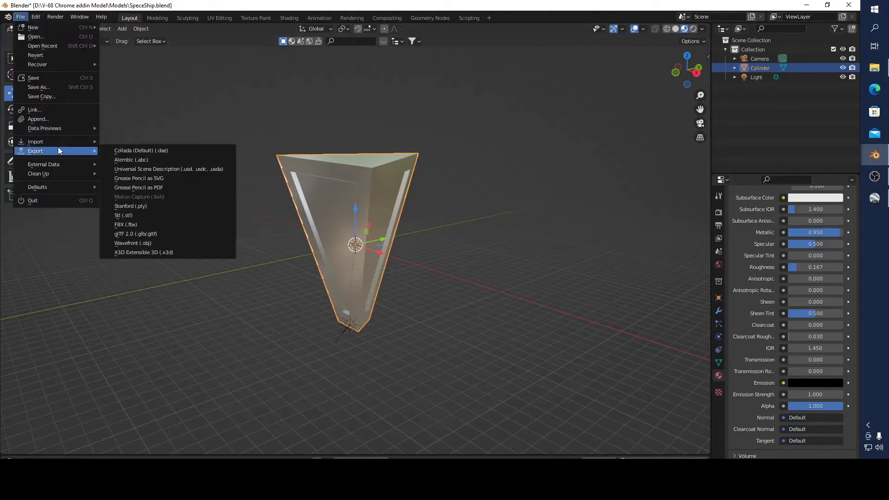
mouse_move(71, 152)
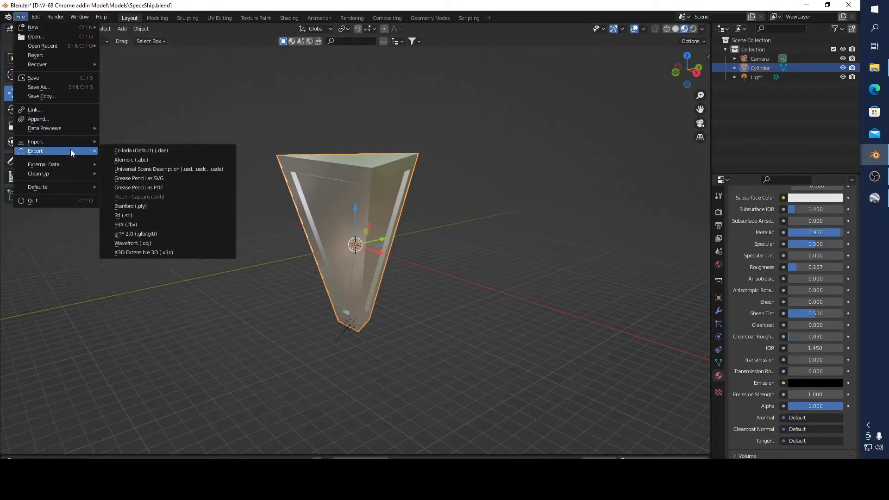
mouse_move(141, 154)
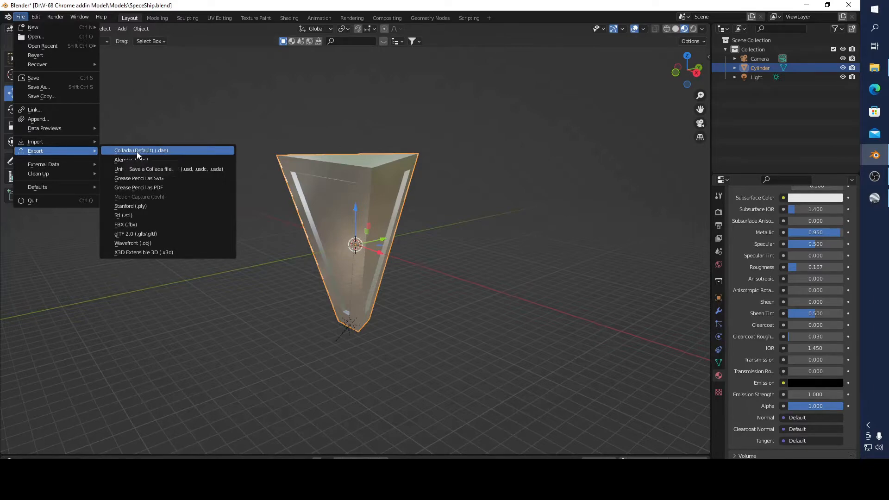
click(141, 150)
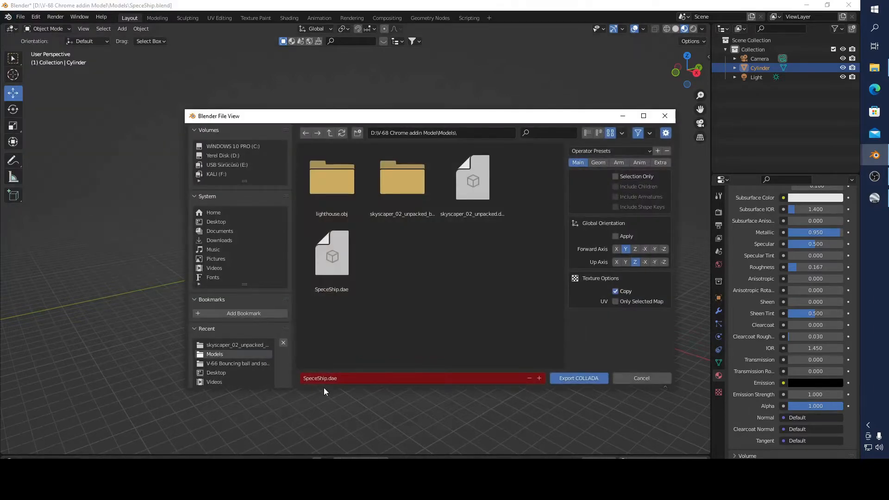
mouse_move(328, 383)
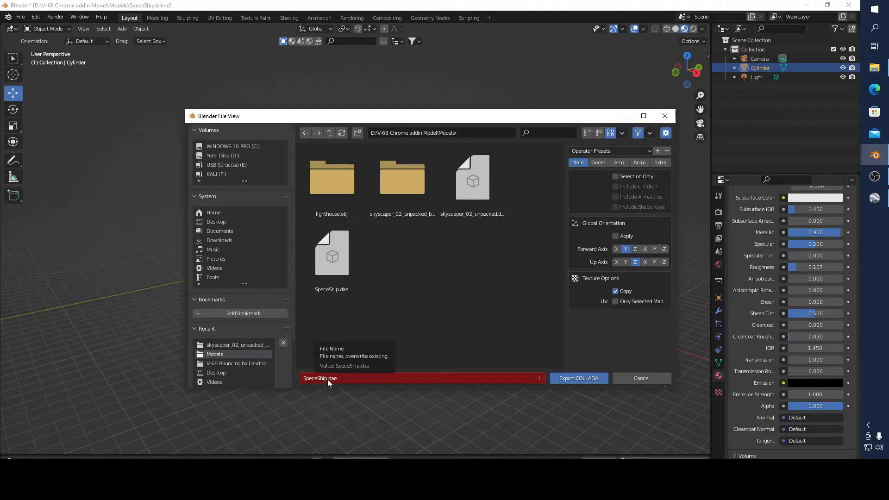
mouse_move(342, 382)
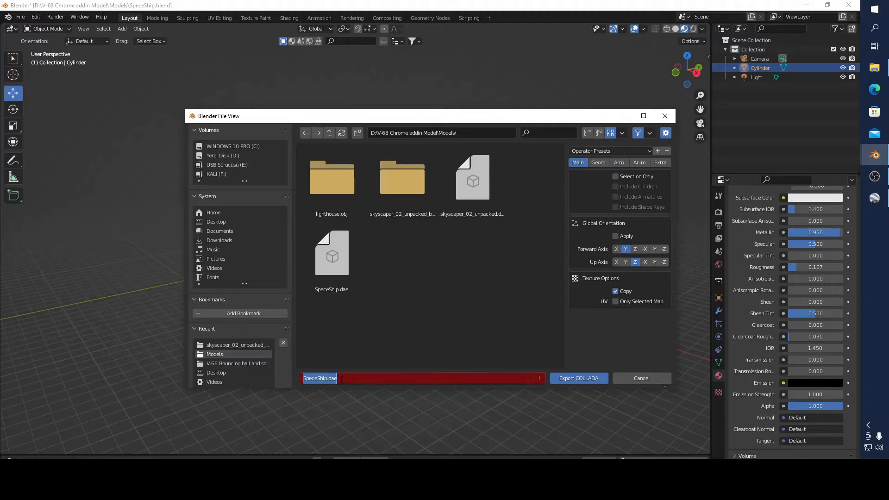
click(579, 378)
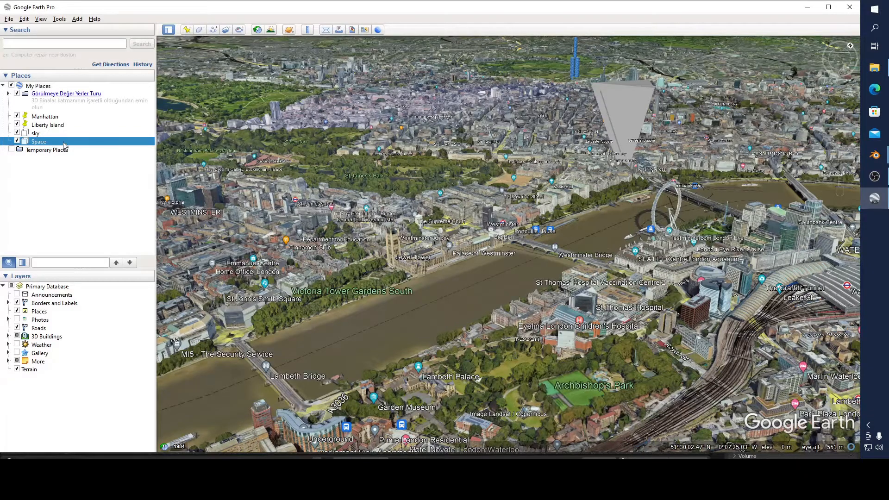
Step: Remove the Space entry from My Places using its right-click Delete
right_click(38, 141)
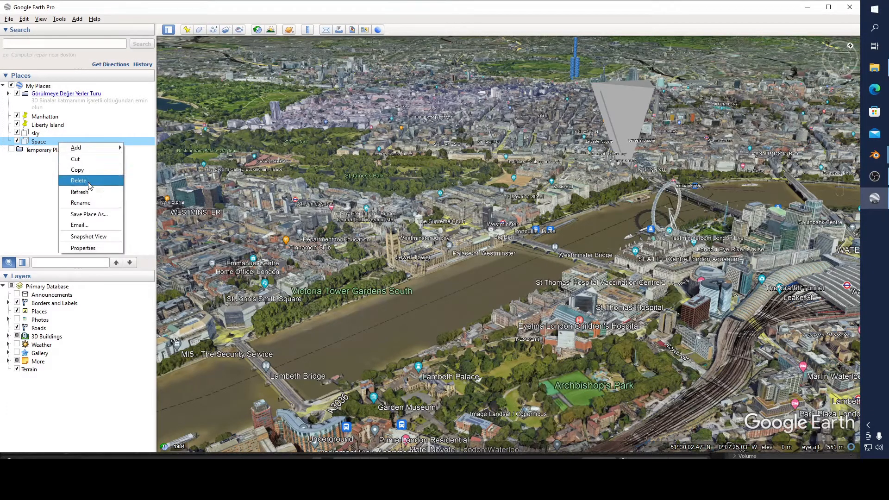
click(78, 180)
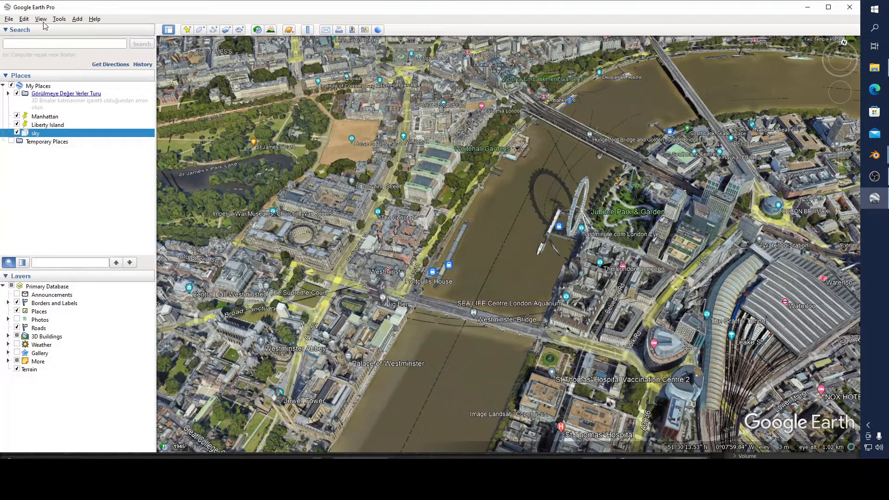
Step: Add a new model and start naming it SpeceShip
click(76, 19)
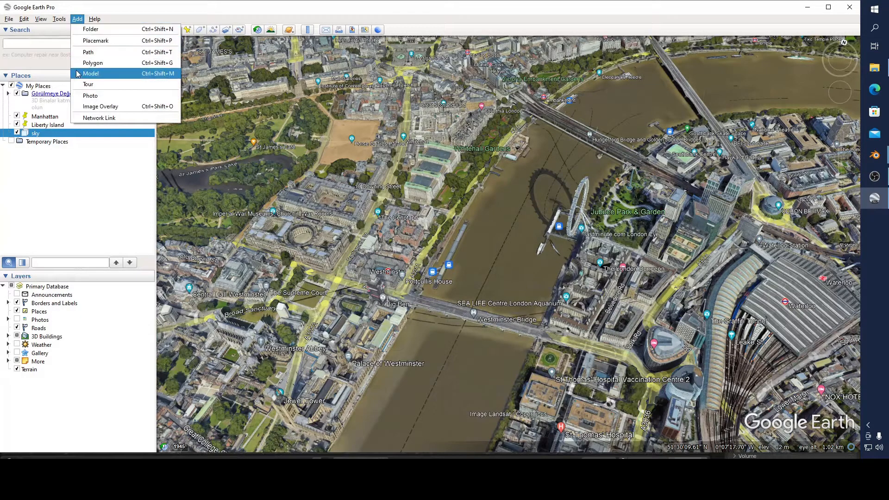
click(90, 73)
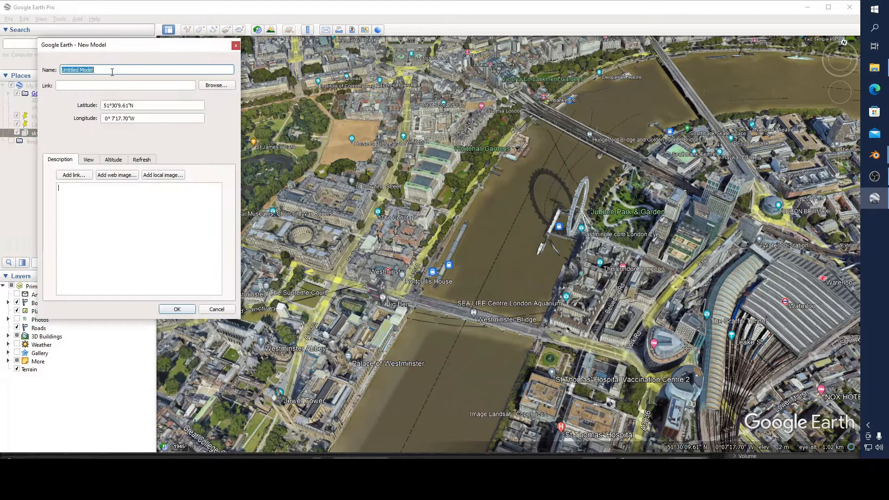
text(SpeceShip)
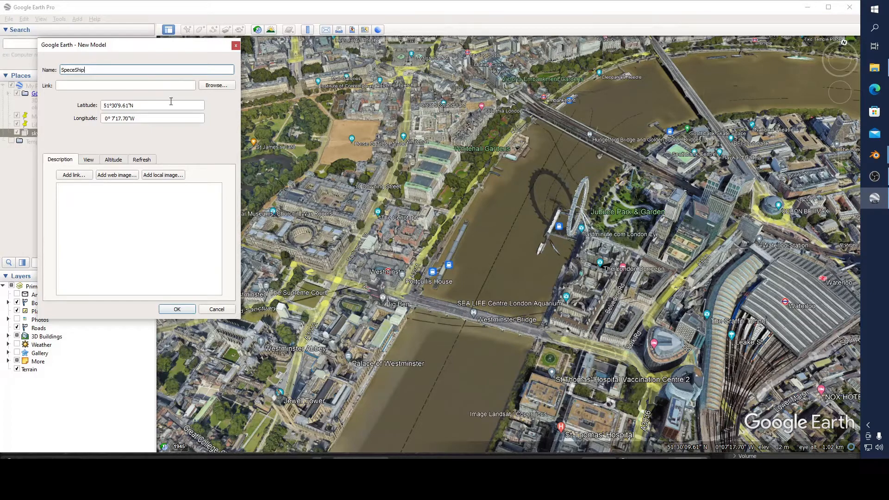
Step: Link the model to SpeceShip.dae in drive D's V-68 Chrome addin Model\Models folder
click(216, 85)
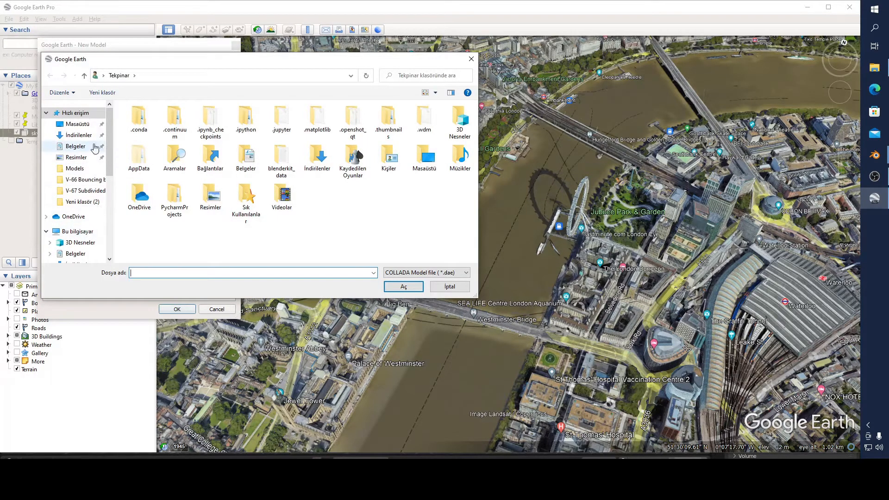
scroll(down, 3)
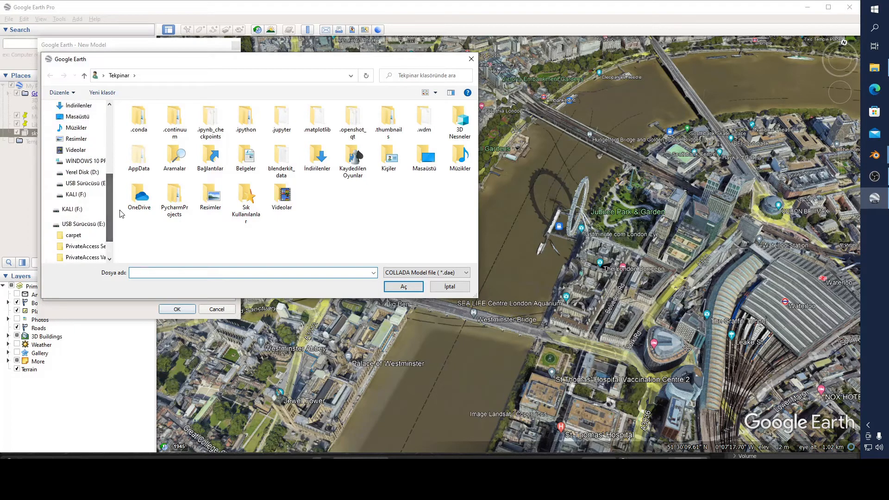
click(82, 172)
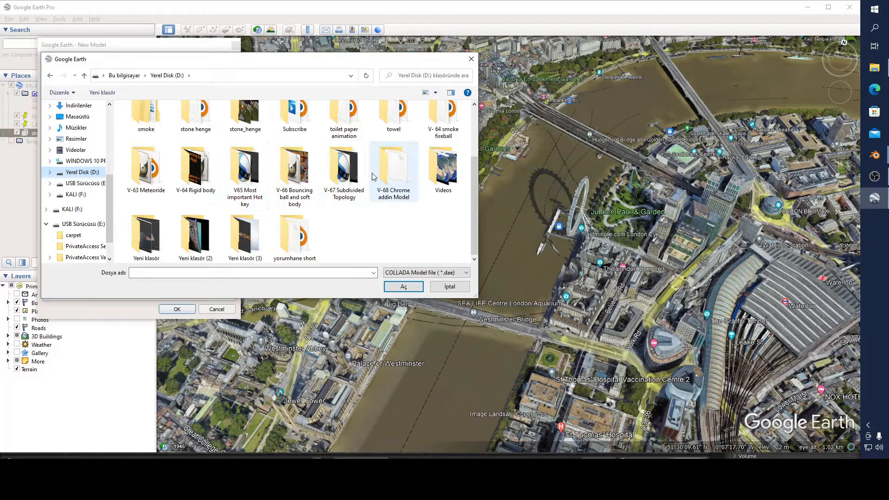
double_click(394, 167)
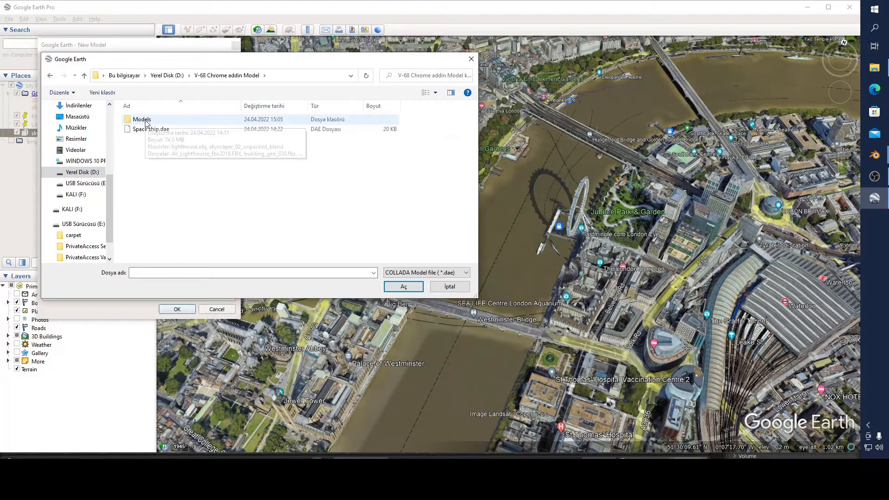
double_click(141, 119)
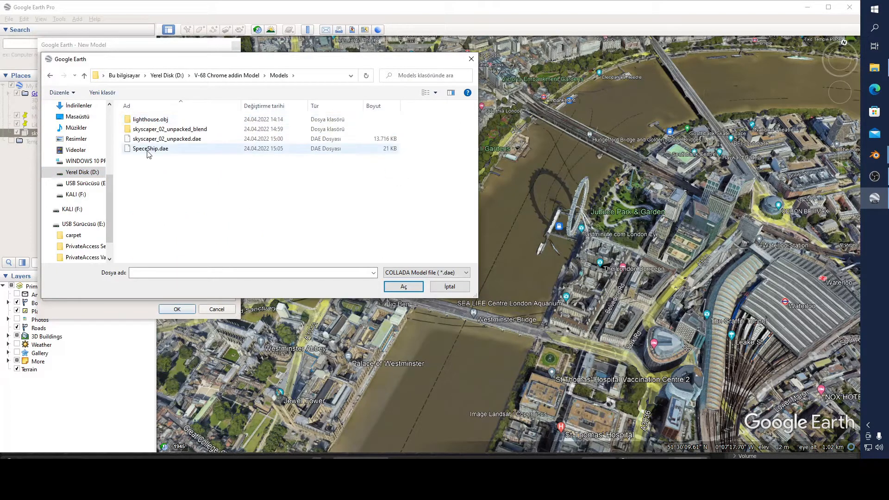
mouse_move(149, 153)
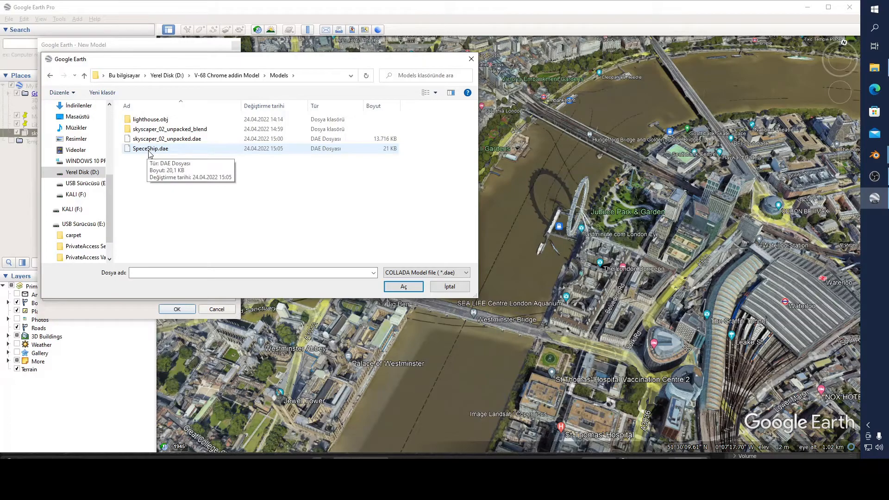
click(150, 148)
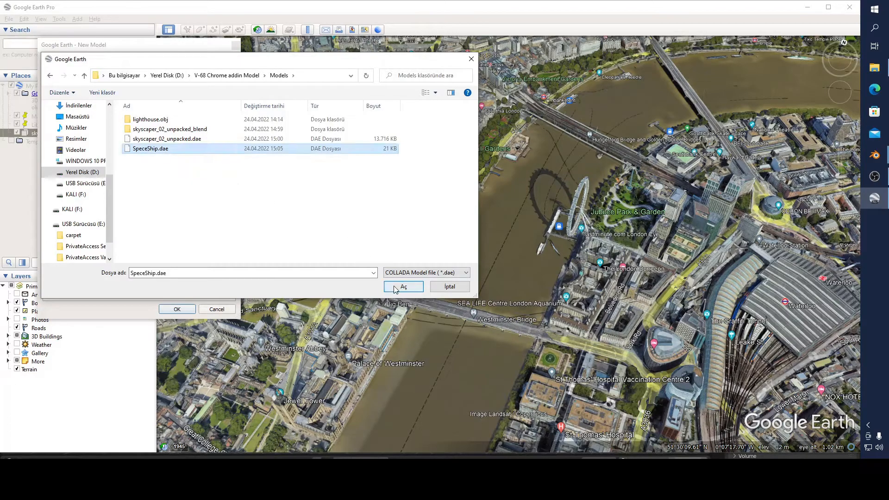
click(403, 287)
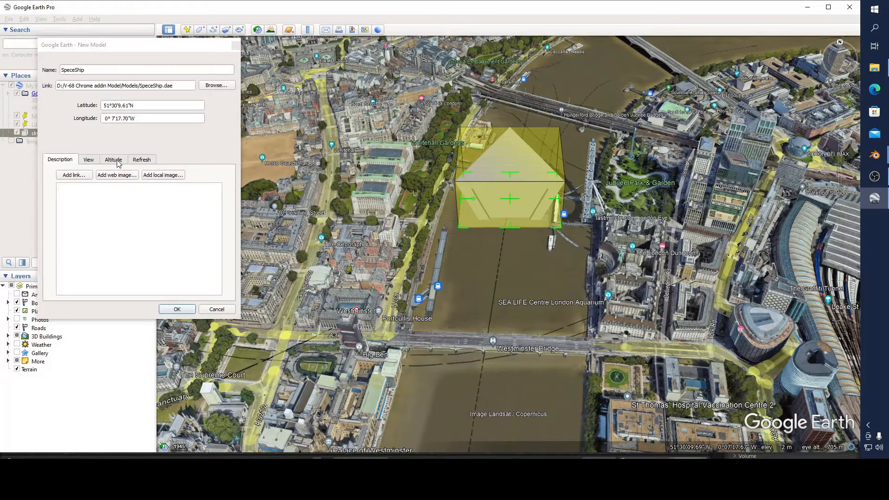
Step: Set altitude Relative to ground and raise the model to about 316 m
click(113, 159)
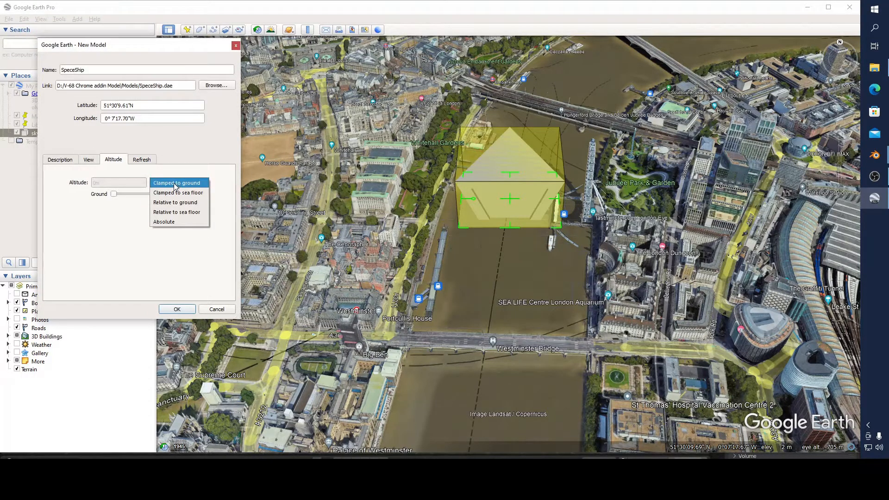
click(175, 203)
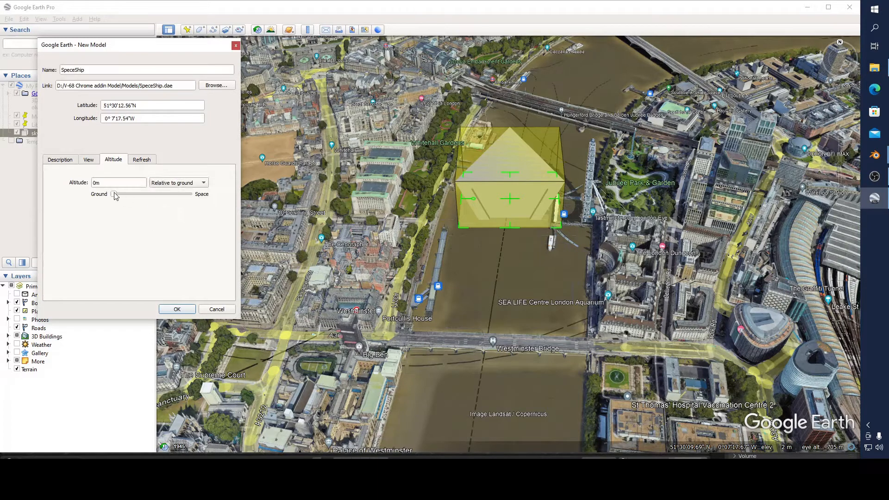
drag(113, 194, 121, 194)
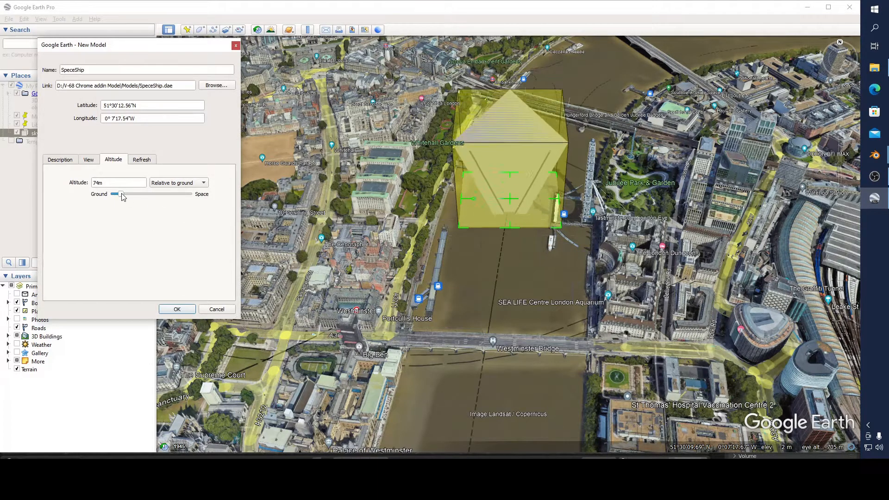
drag(115, 195, 123, 194)
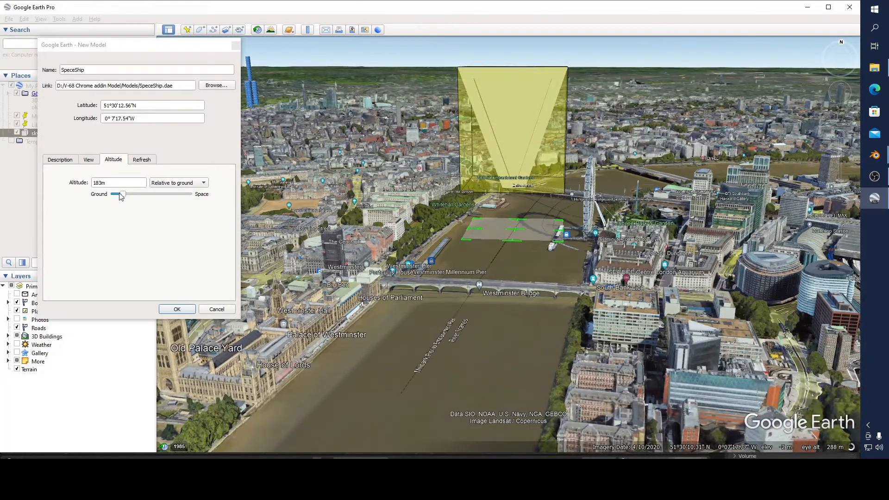
drag(120, 194, 125, 194)
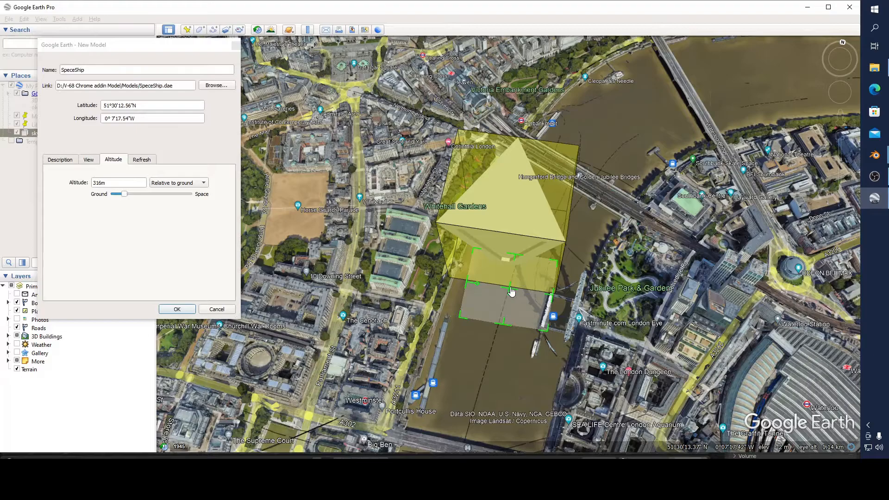
drag(510, 292, 412, 278)
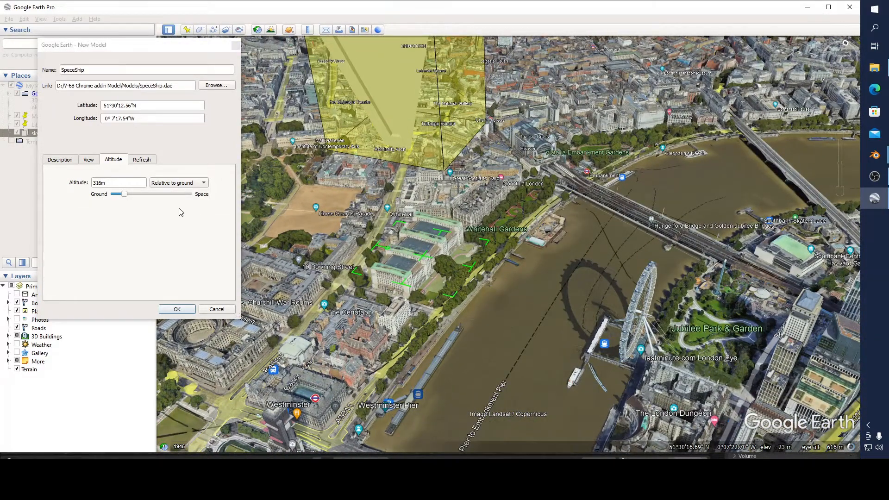
Step: Lower the model, enter altitude 12 and save it with OK
drag(124, 194, 116, 194)
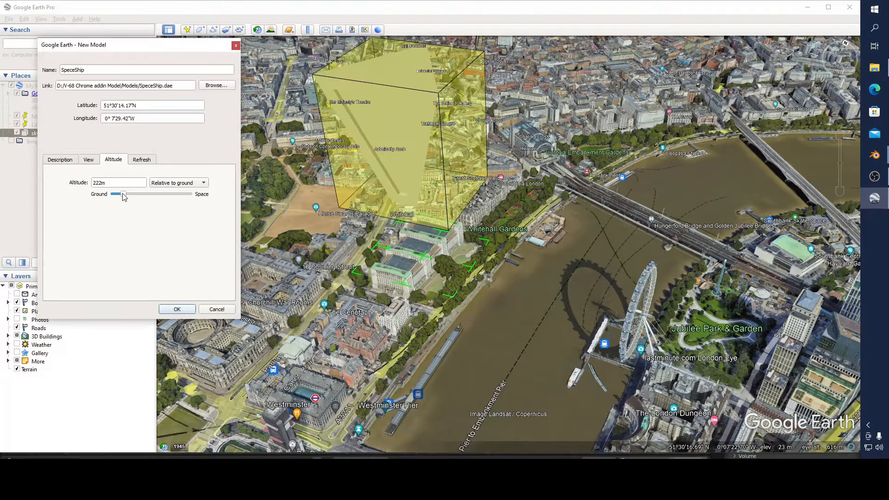
drag(118, 195, 115, 194)
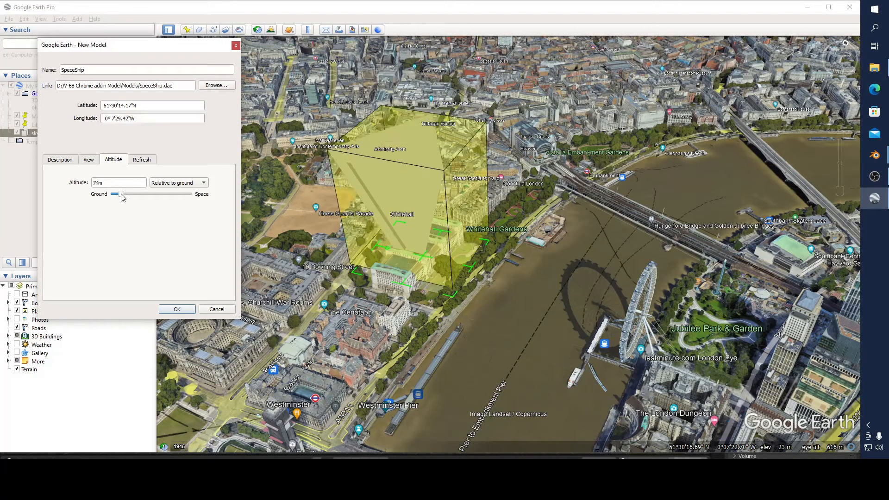
drag(120, 194, 124, 194)
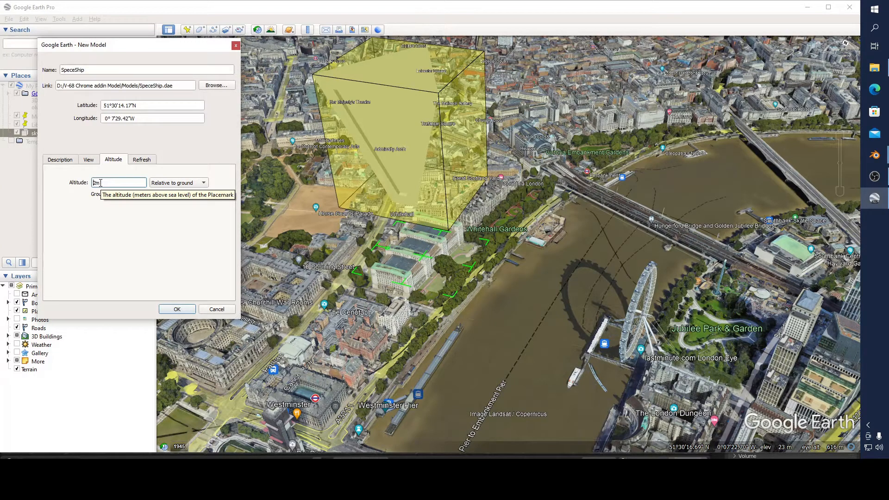
text(12)
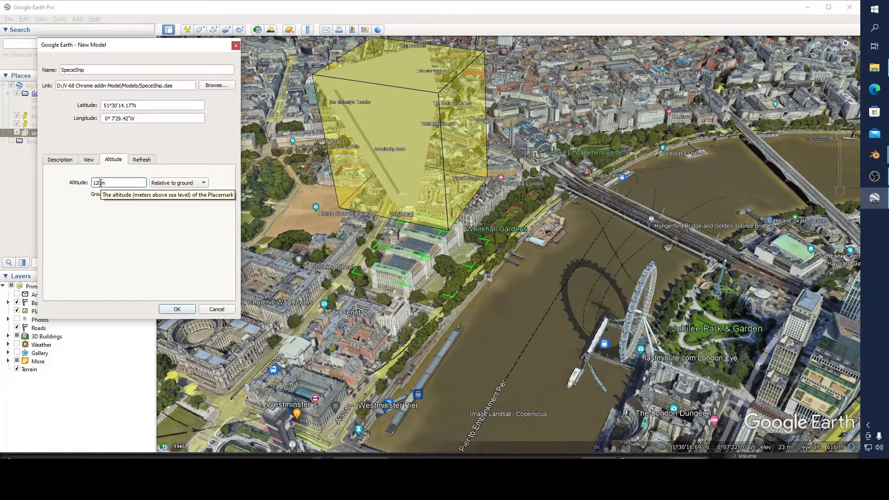
click(176, 310)
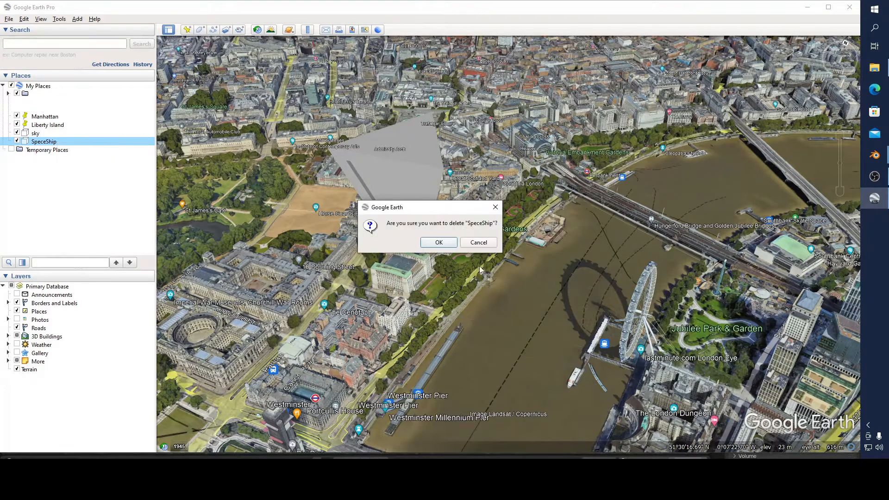
Step: Confirm deletion of the SpeceShip place in the dialog
click(439, 242)
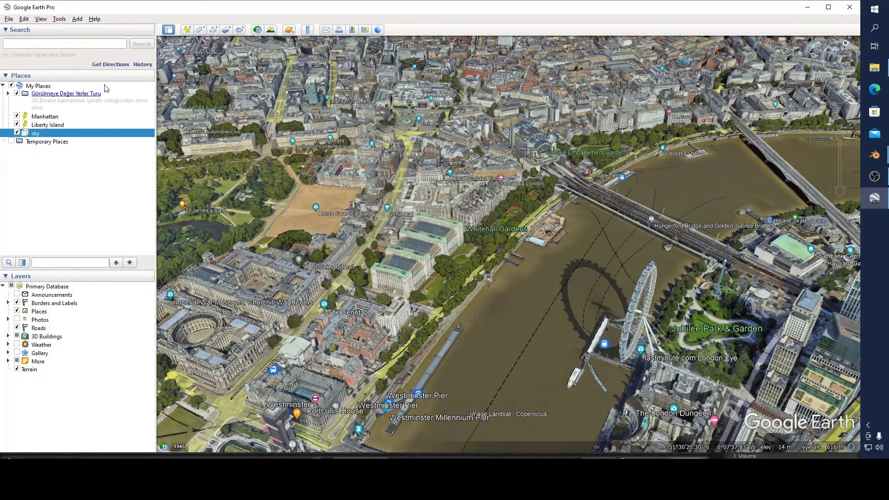
Step: Create a model, type the name 'Spece ship', and open SpeceShip.dae
click(77, 18)
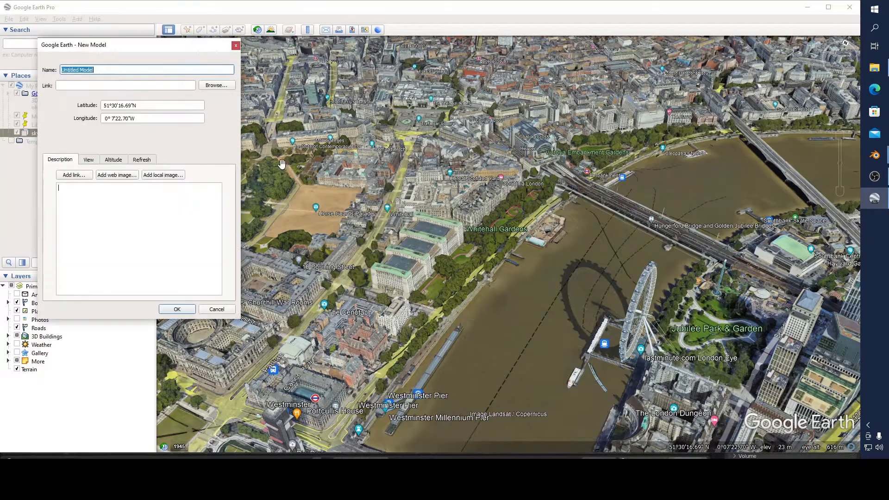
text(S)
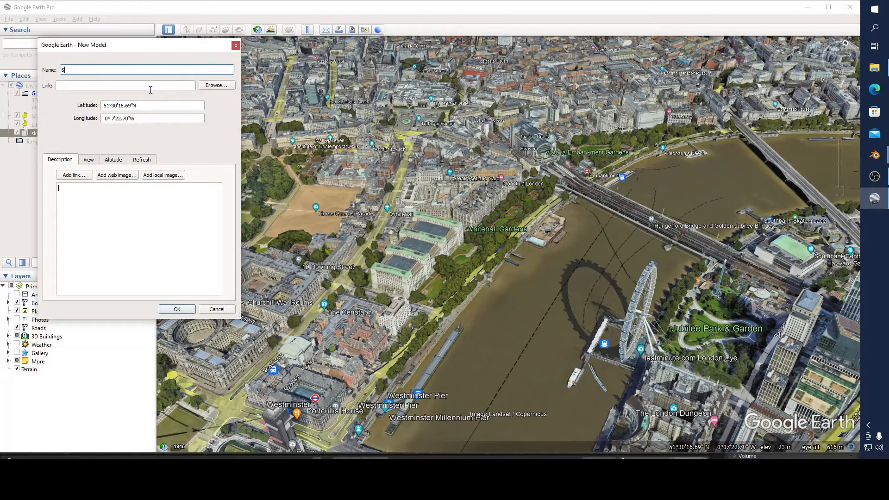
text(pece s)
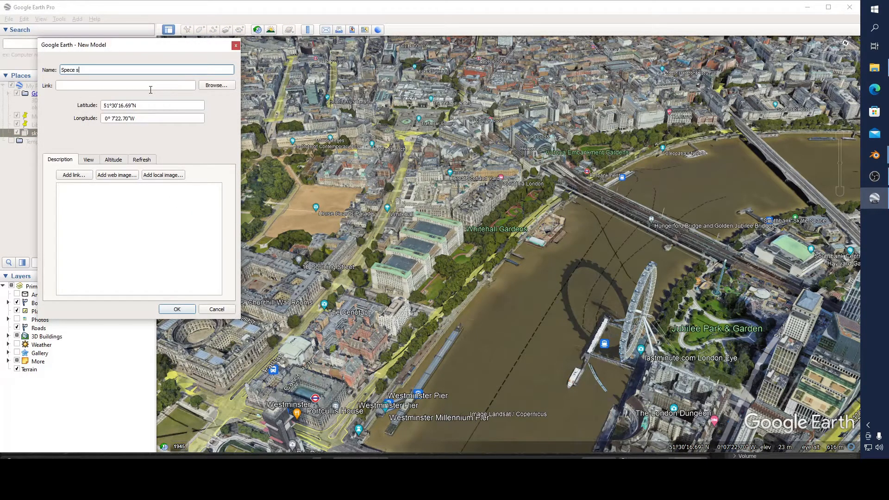
text(hip)
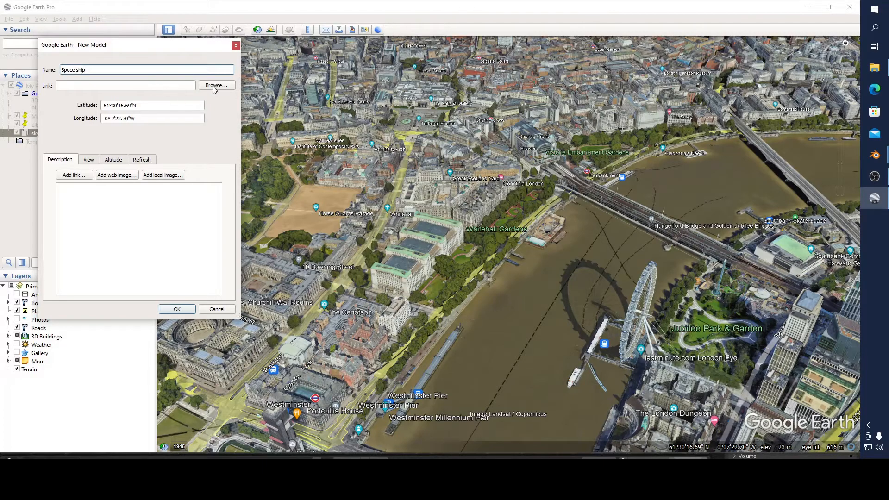
click(217, 85)
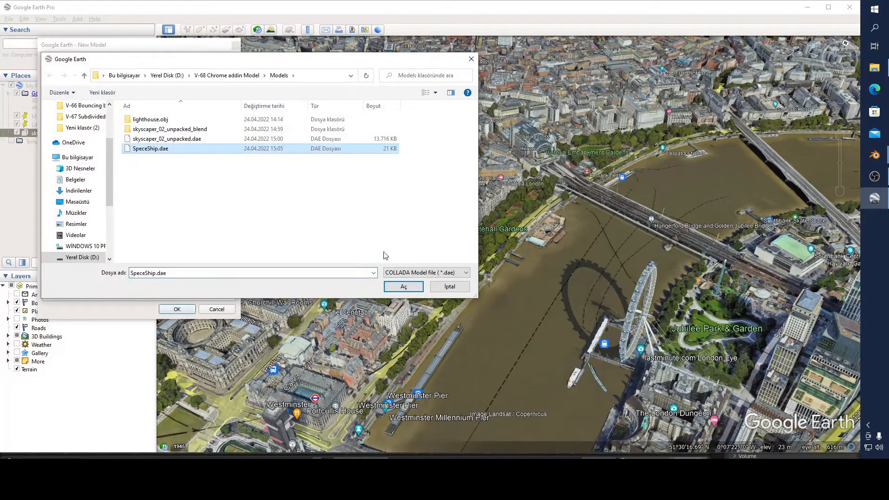
click(404, 286)
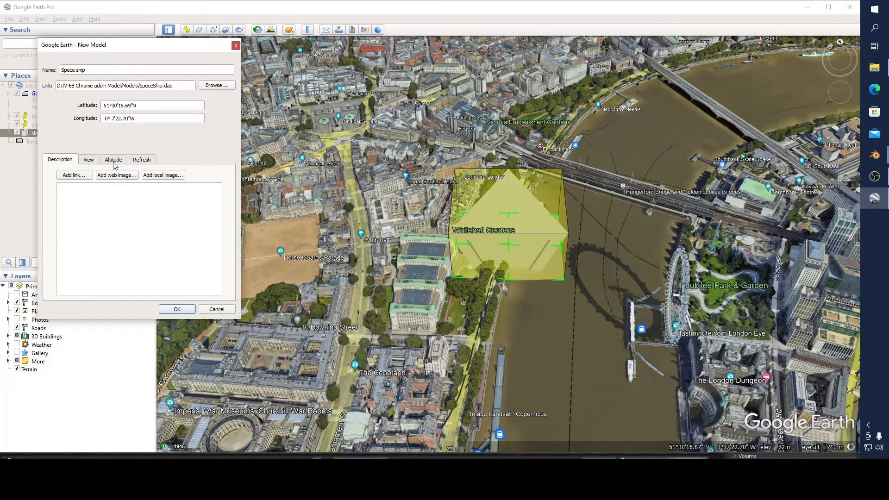
Step: Set altitude Relative to ground, enter 200 m, and save the model with OK
click(113, 159)
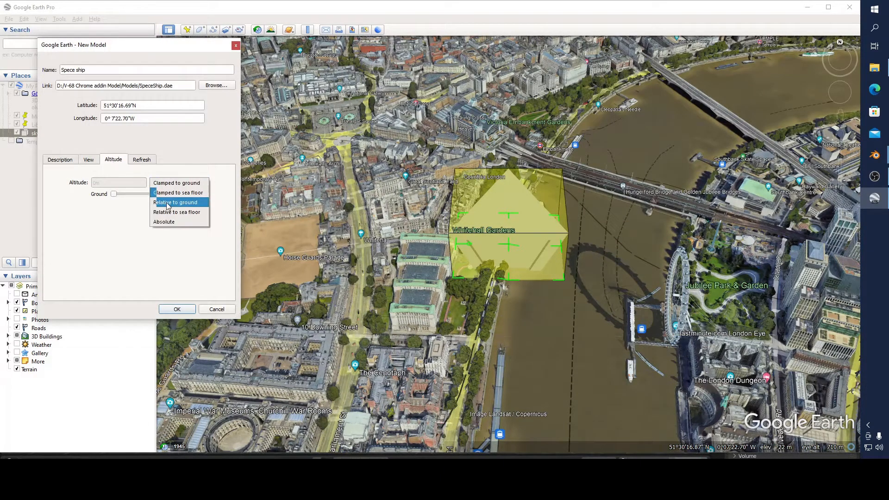
click(176, 202)
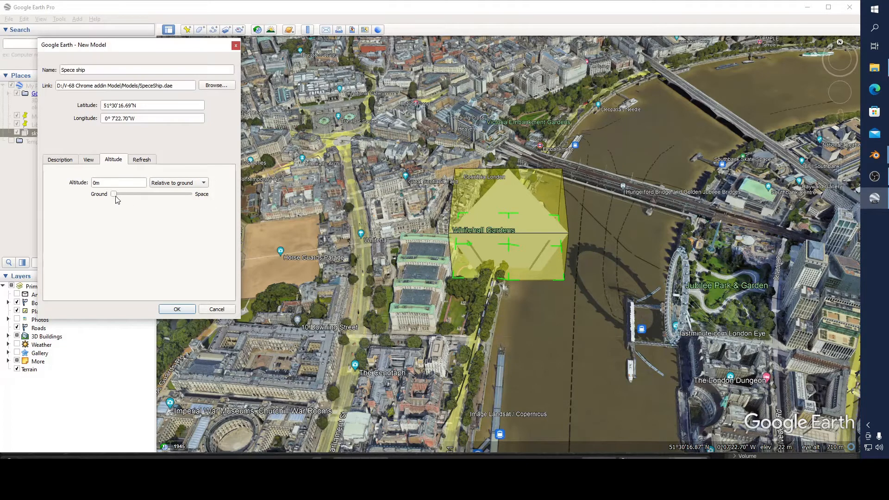
drag(114, 194, 121, 194)
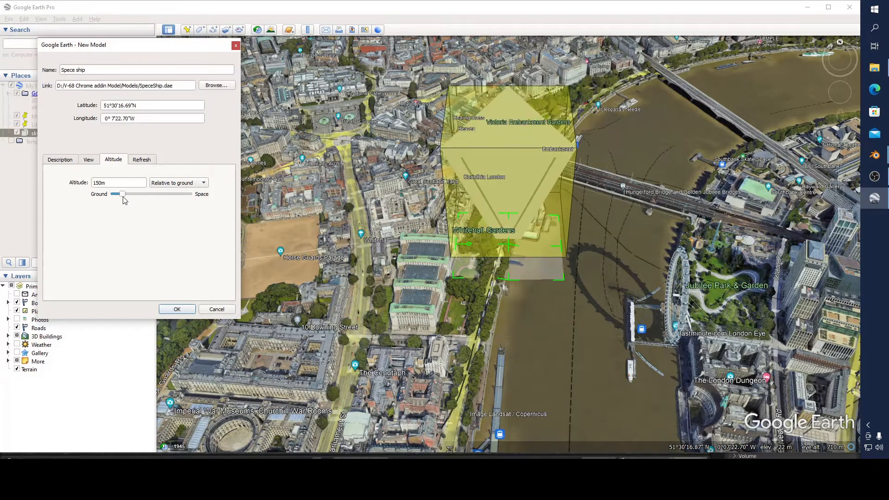
drag(121, 195, 119, 194)
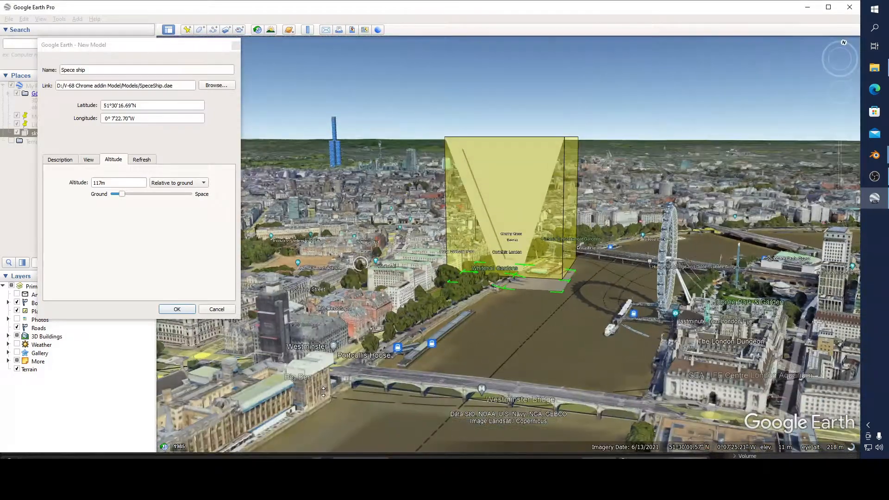
drag(119, 194, 124, 194)
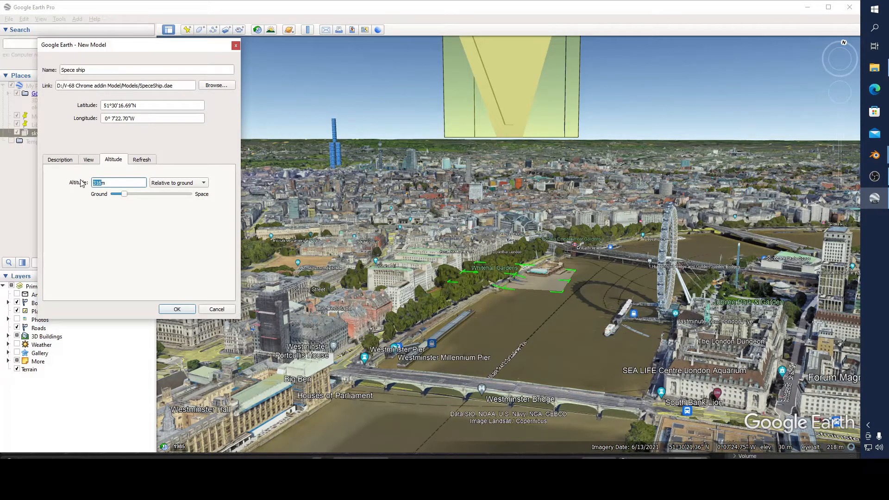
text(200m)
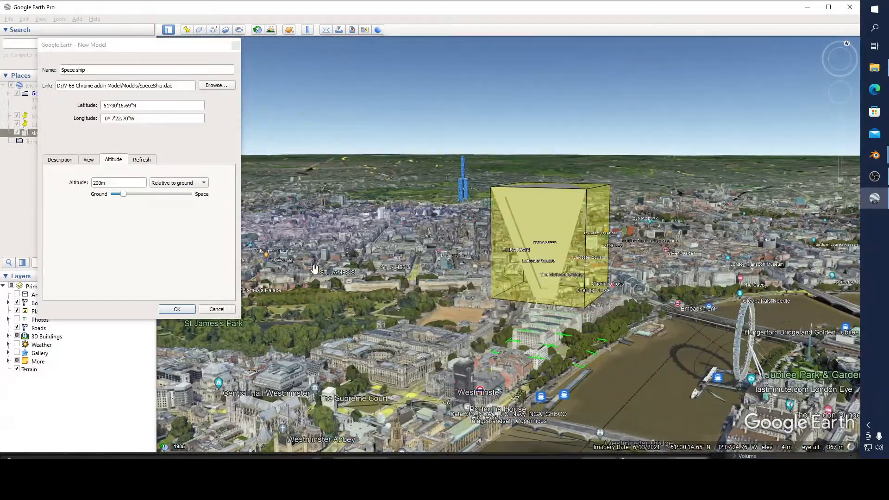
click(177, 309)
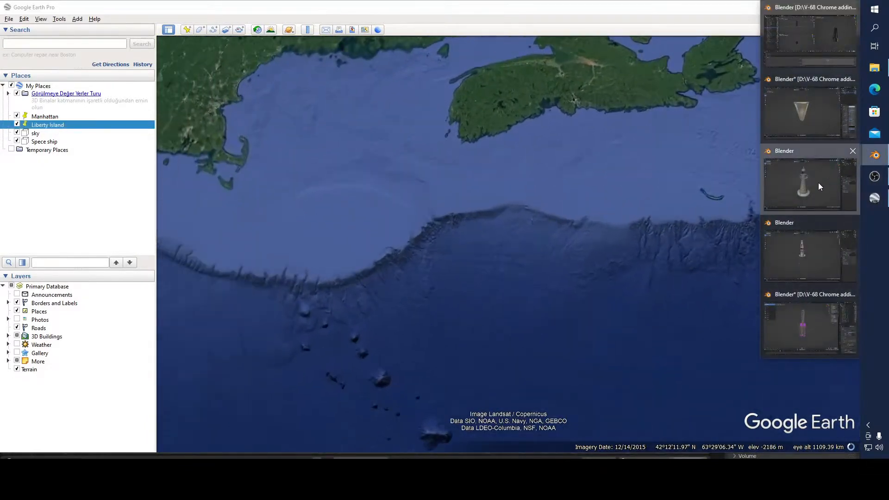
Step: Switch from the taskbar to the Blender window holding the skyscraper model
click(803, 184)
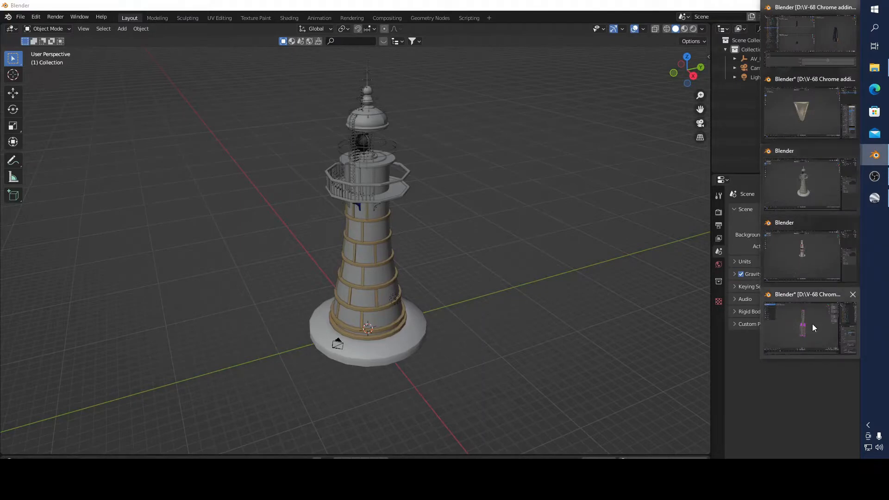
click(809, 328)
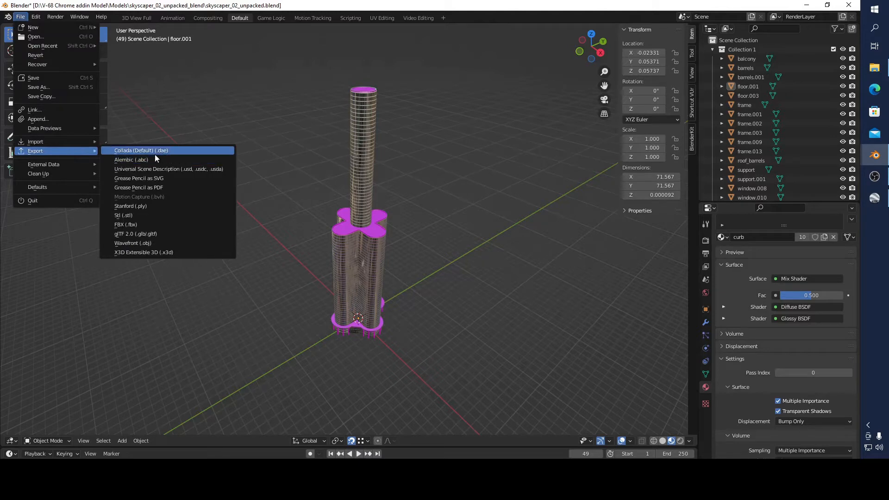
mouse_move(160, 156)
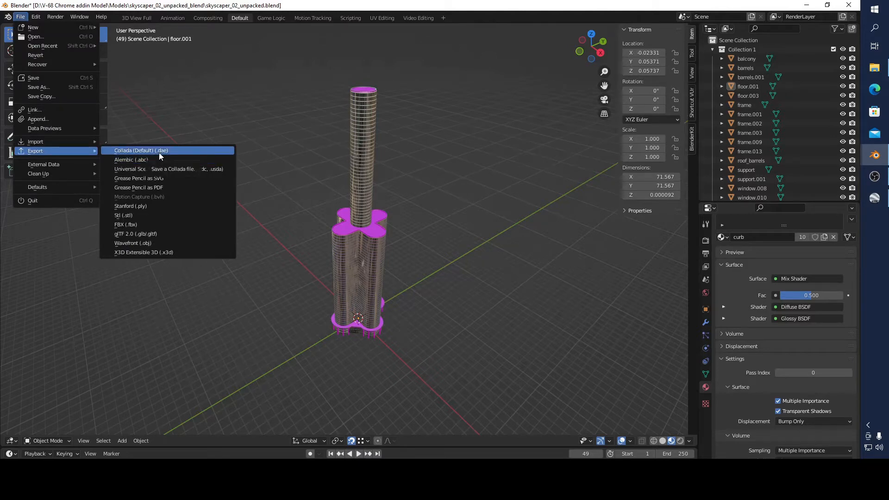